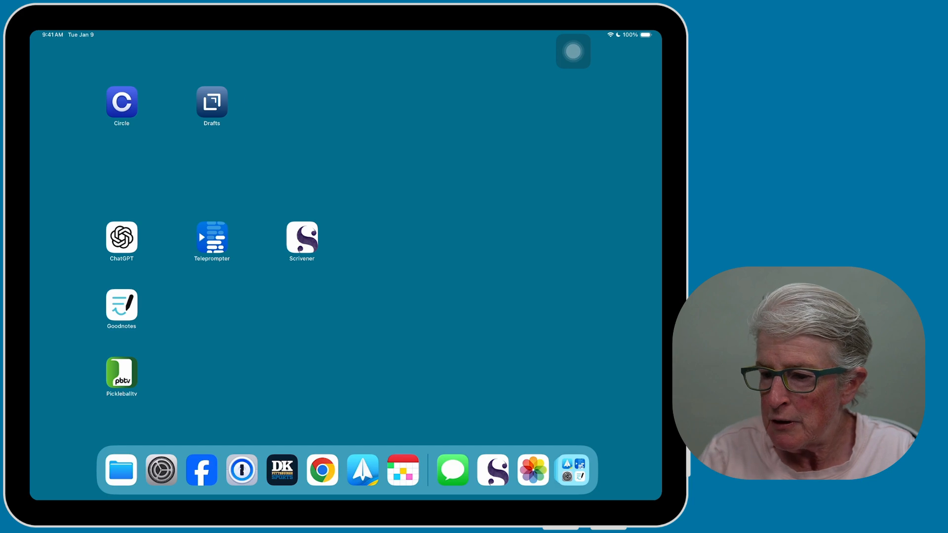
- Swipe past the last Home Screen page into the App Library's category folders
left_click(539, 399)
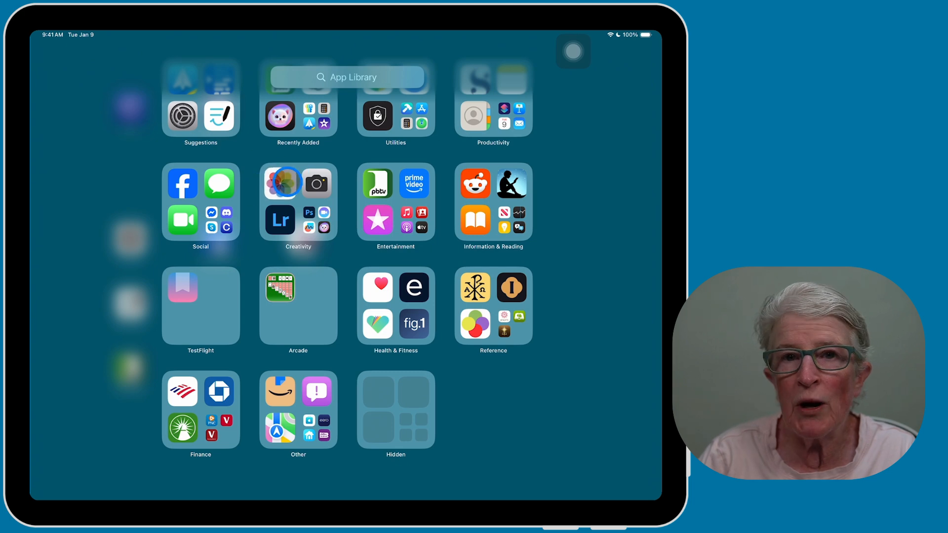
- Launch Photos from the App Library and scroll the Library grid to the Sep 7–8, 2008 photos
left_click(281, 182)
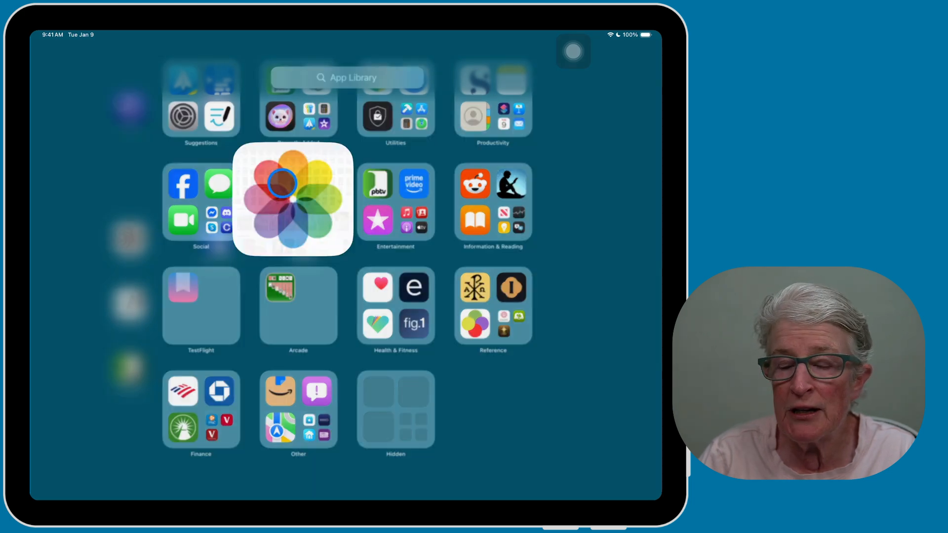
left_click(292, 199)
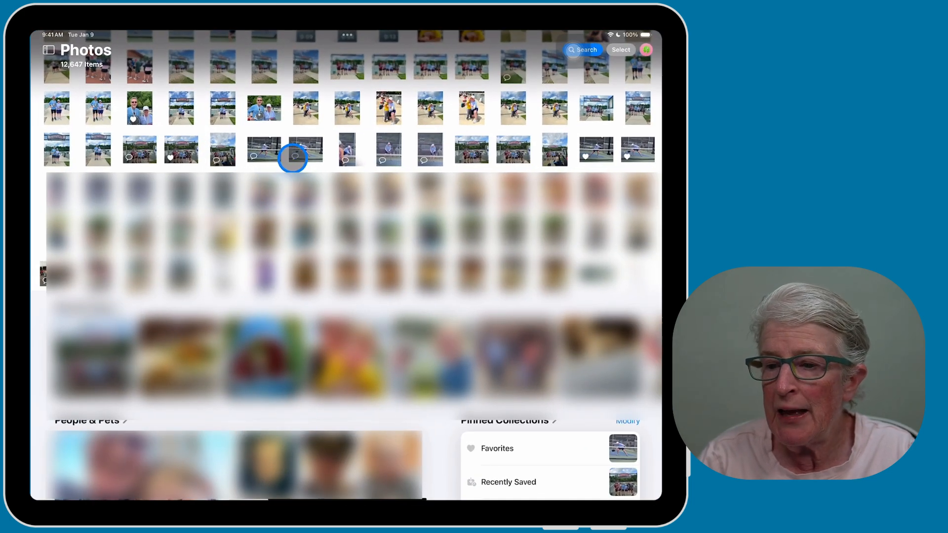
scroll("down", 3)
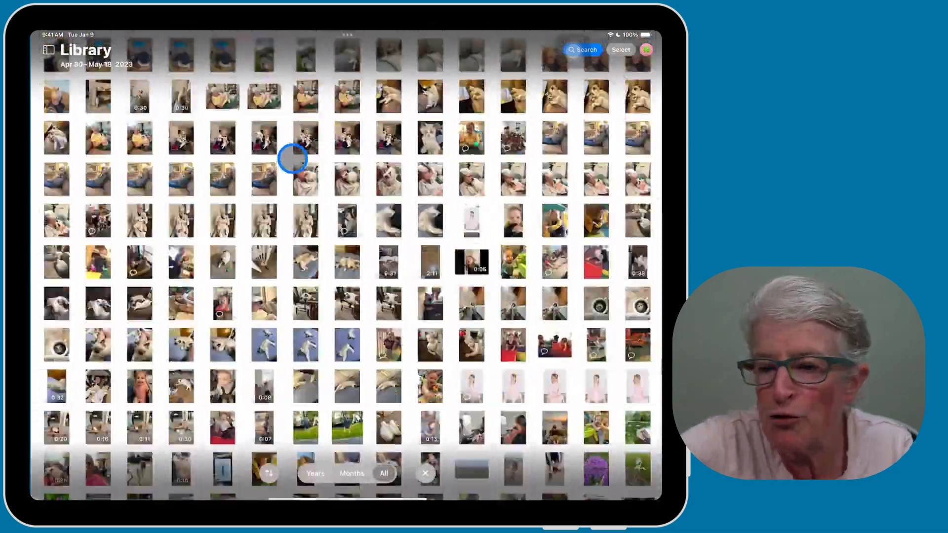
scroll("down", 3)
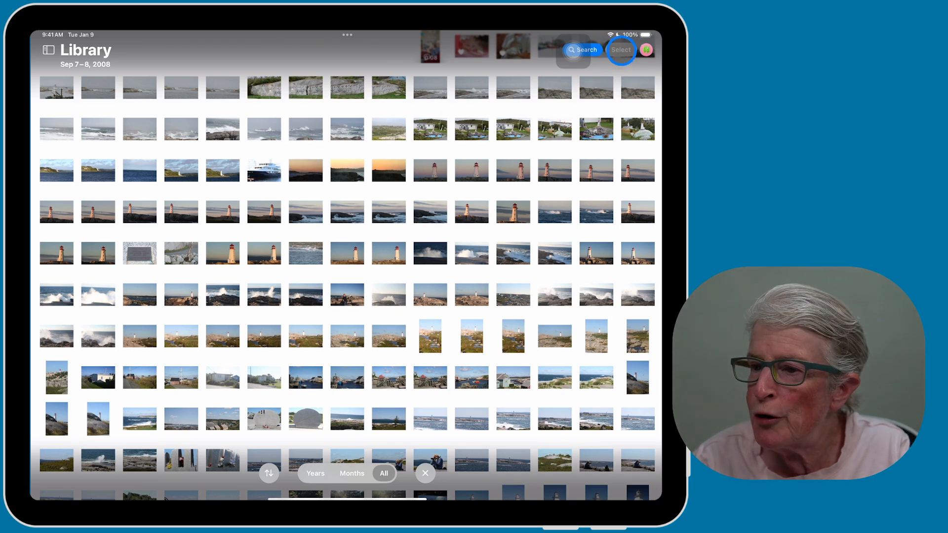
- Select 88 lighthouse and coast photos from September 2008 and show their More actions
left_click(621, 50)
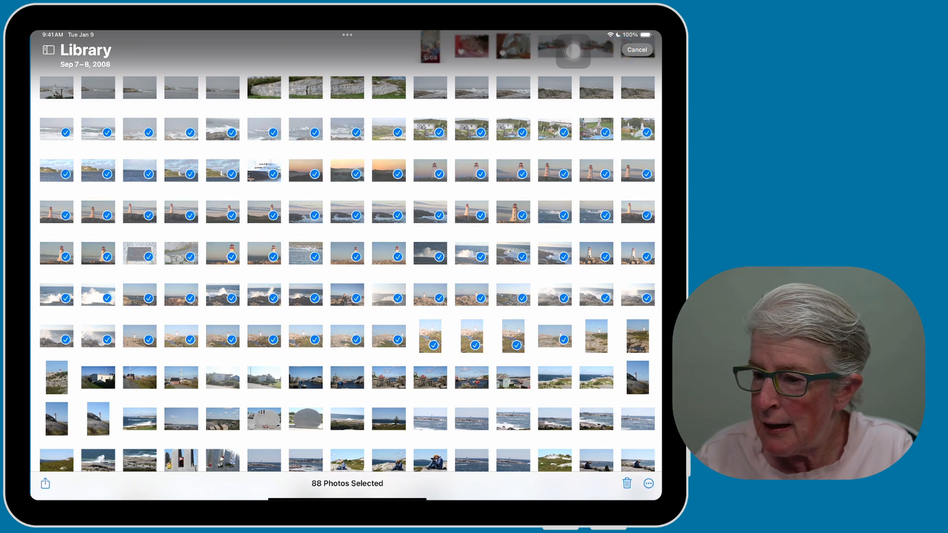
left_click(647, 486)
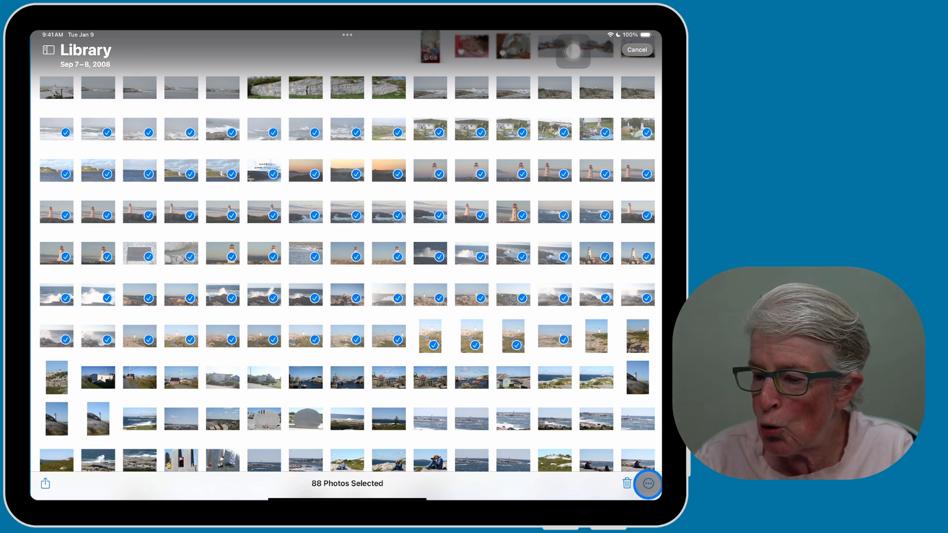
left_click(649, 484)
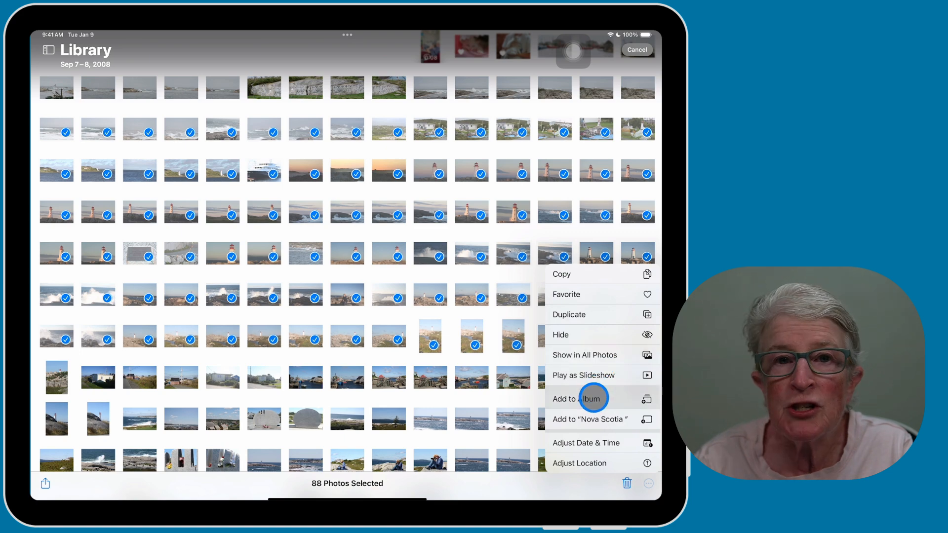
- Add the selected photos to a newly created album named 'Nova Scotia'
left_click(590, 399)
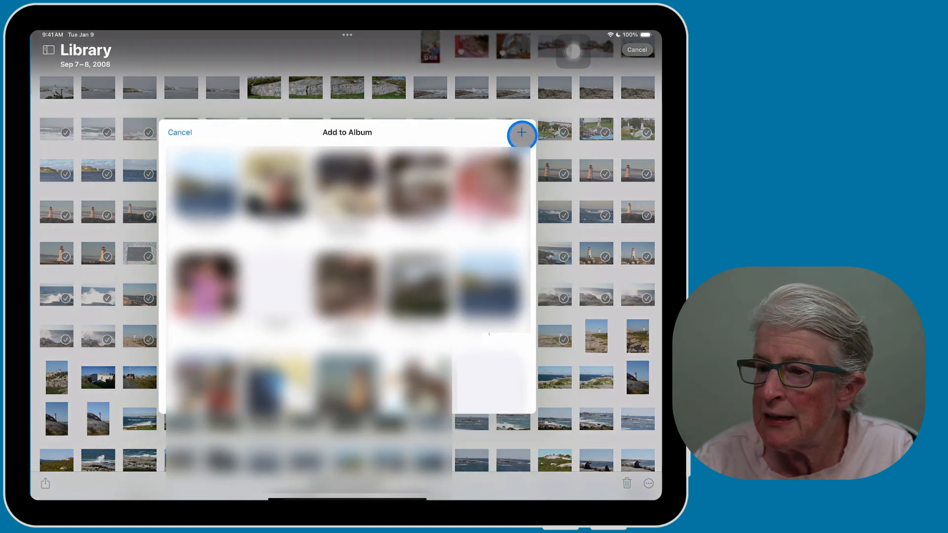
left_click(522, 132)
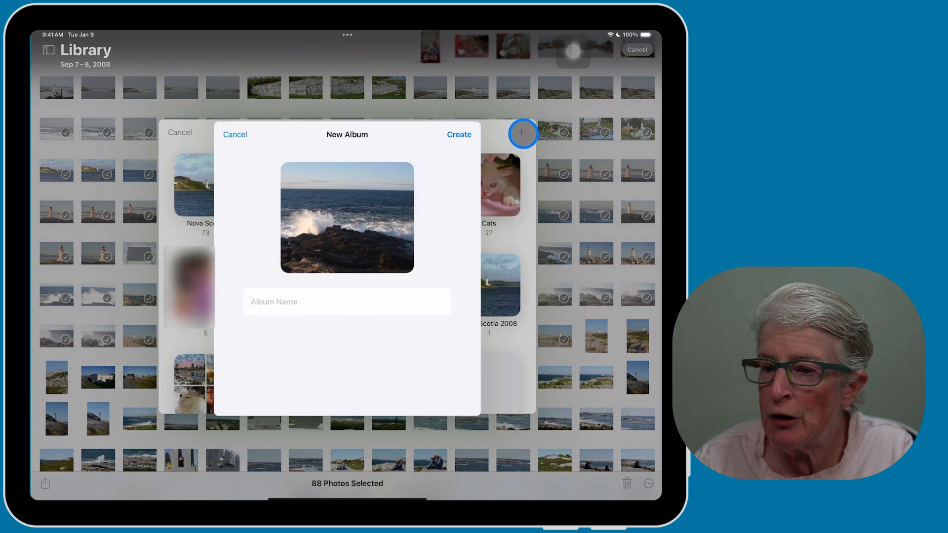
left_click(347, 302)
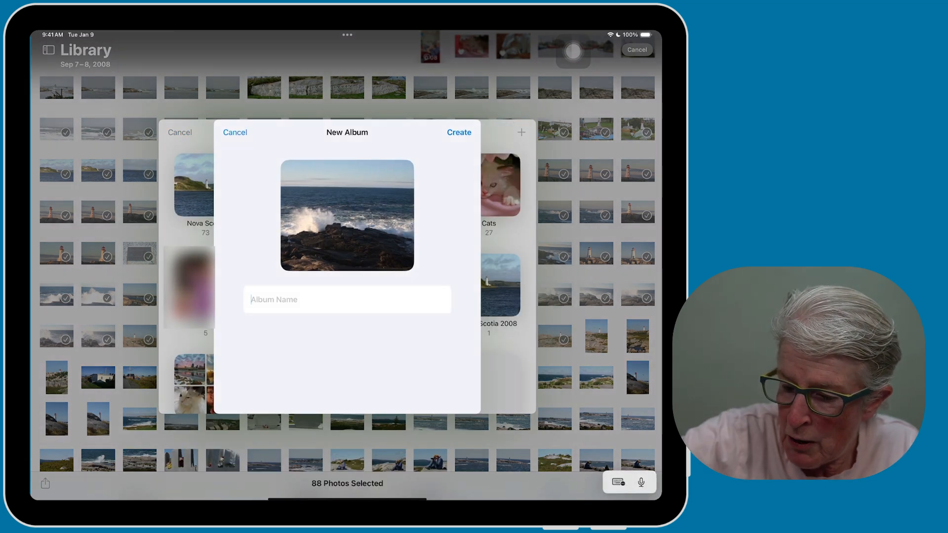
type("Nova scoti")
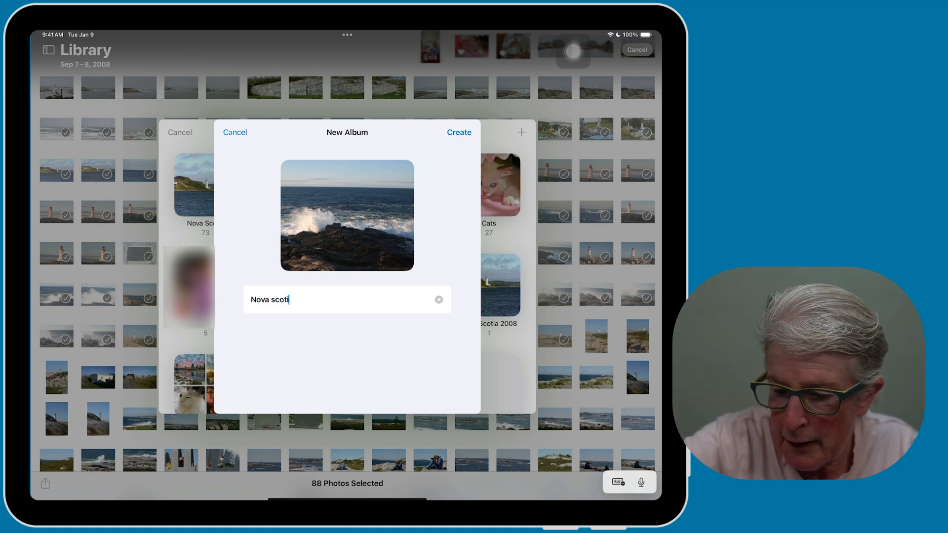
type("a")
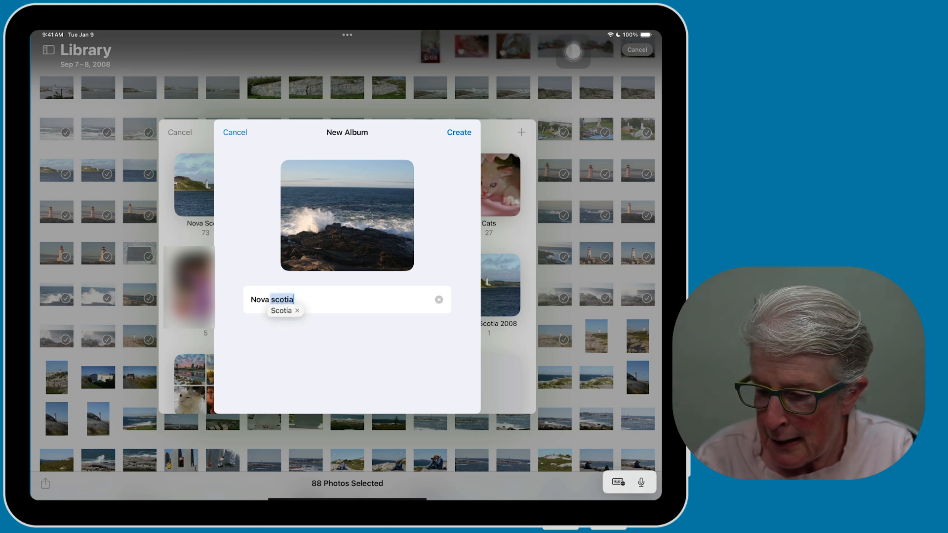
left_click(280, 310)
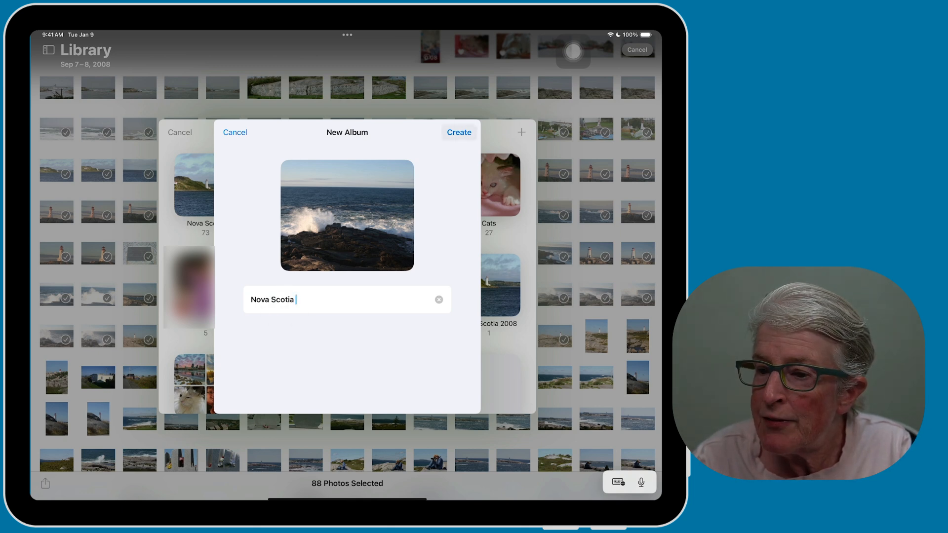
left_click(458, 132)
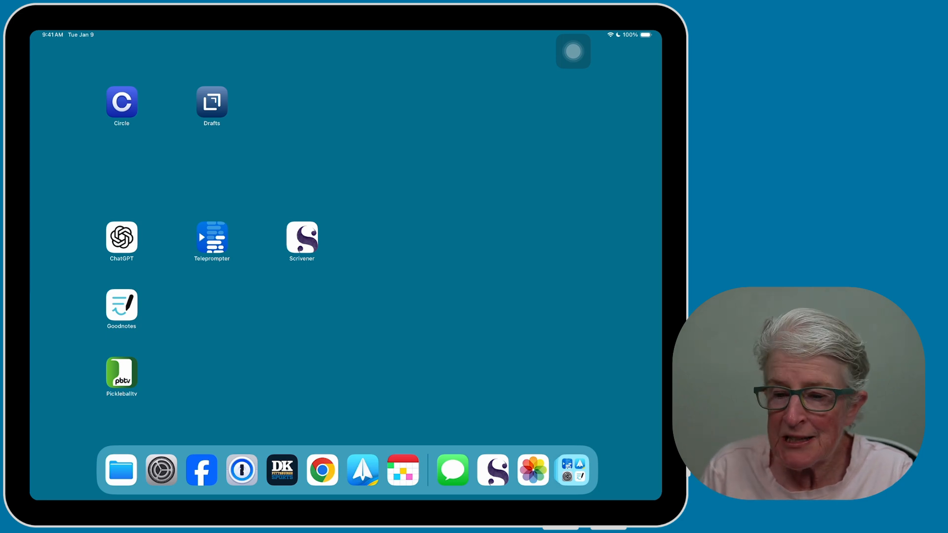
- Launch Settings from the Dock and show the Accessibility section
left_click(301, 238)
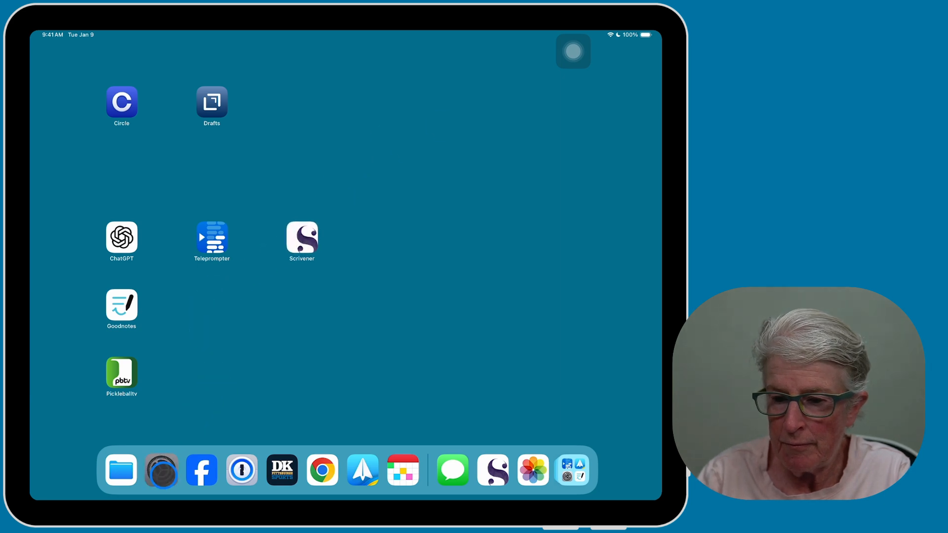
left_click(107, 127)
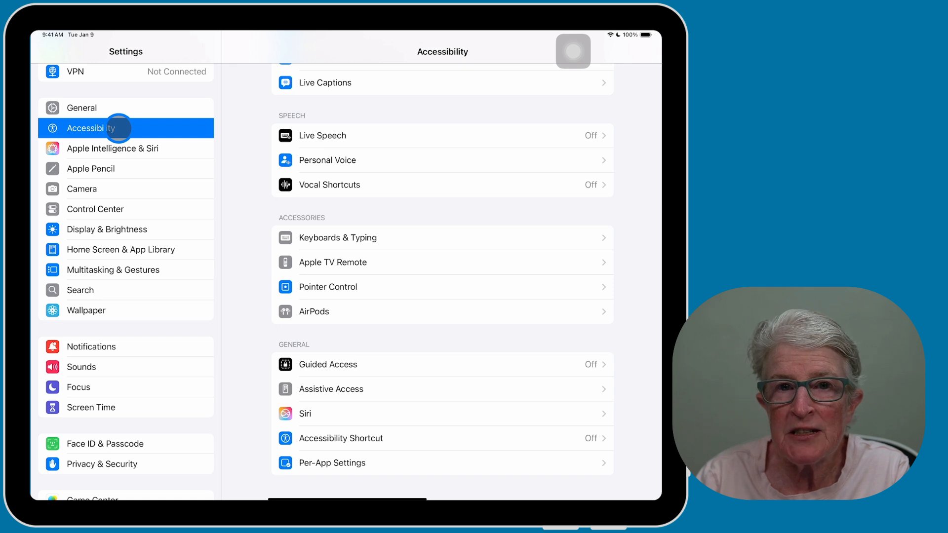
mouse_move(322, 356)
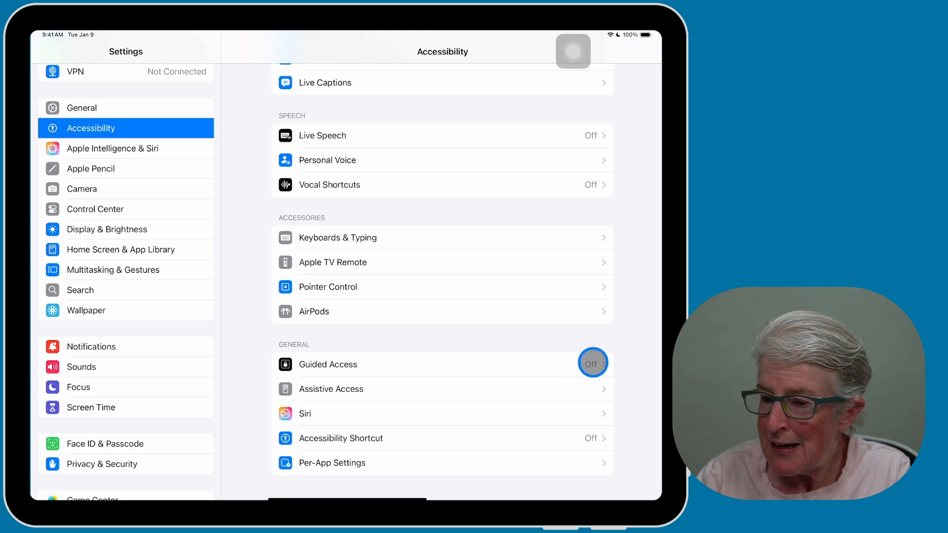
- Switch Guided Access on and enable Face ID under its Passcode Settings
left_click(327, 365)
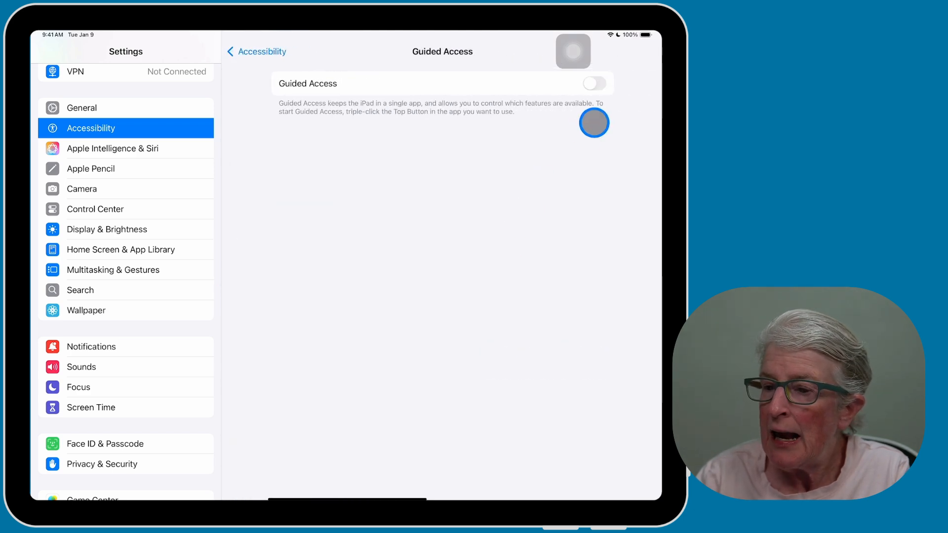
left_click(595, 84)
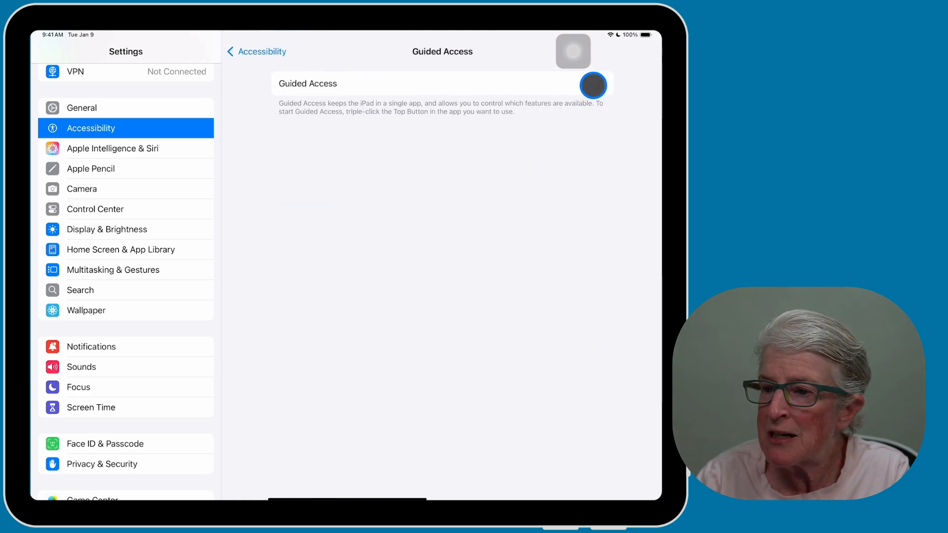
left_click(594, 83)
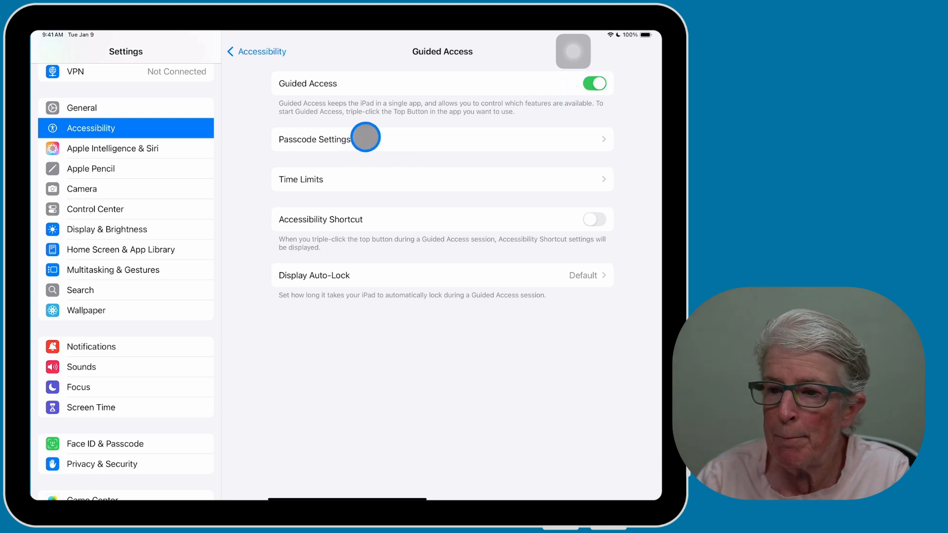
left_click(364, 138)
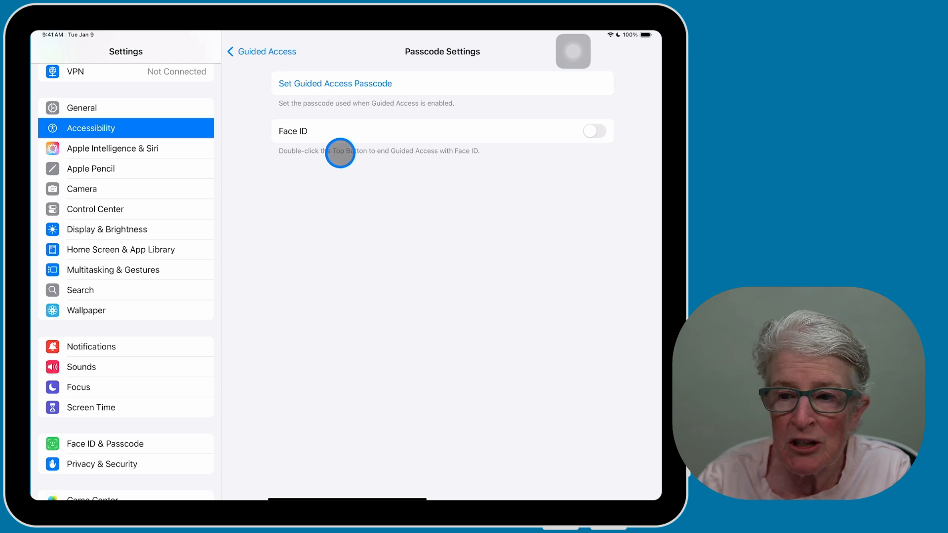
mouse_move(471, 125)
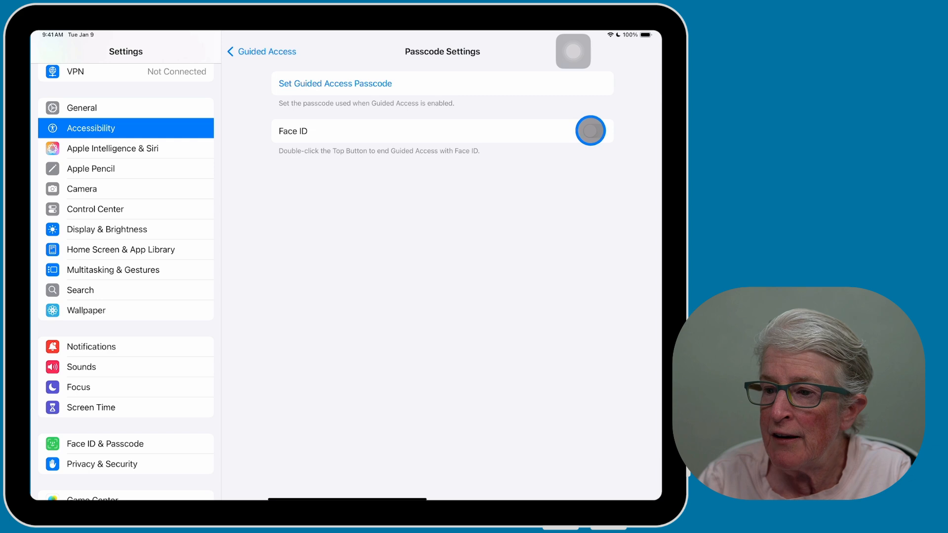
left_click(592, 130)
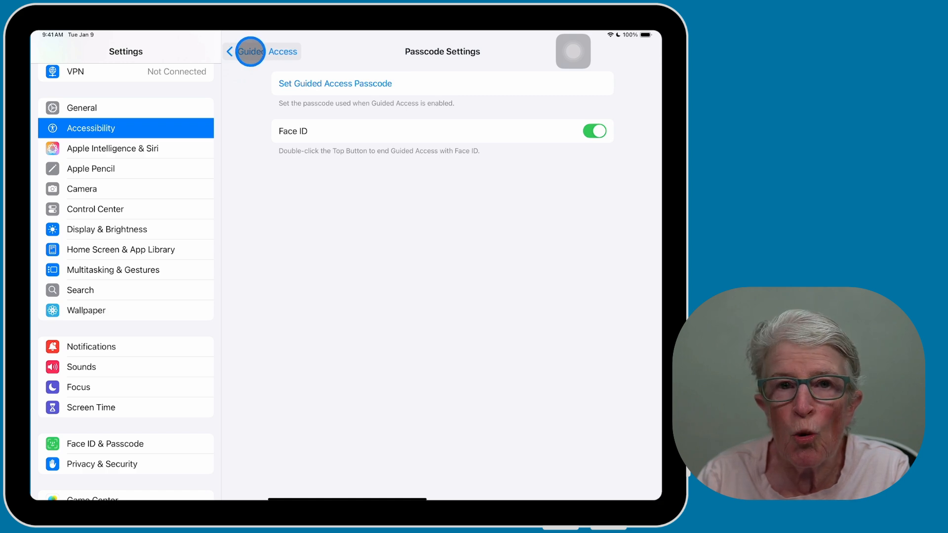
- Return to Accessibility, go to Display & Brightness, and set Auto-Lock to Never
left_click(230, 51)
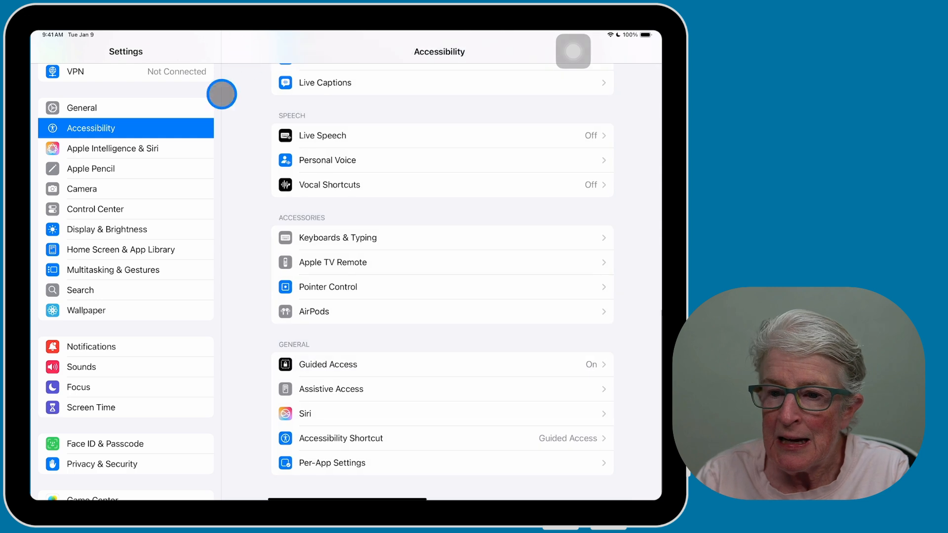
mouse_move(120, 230)
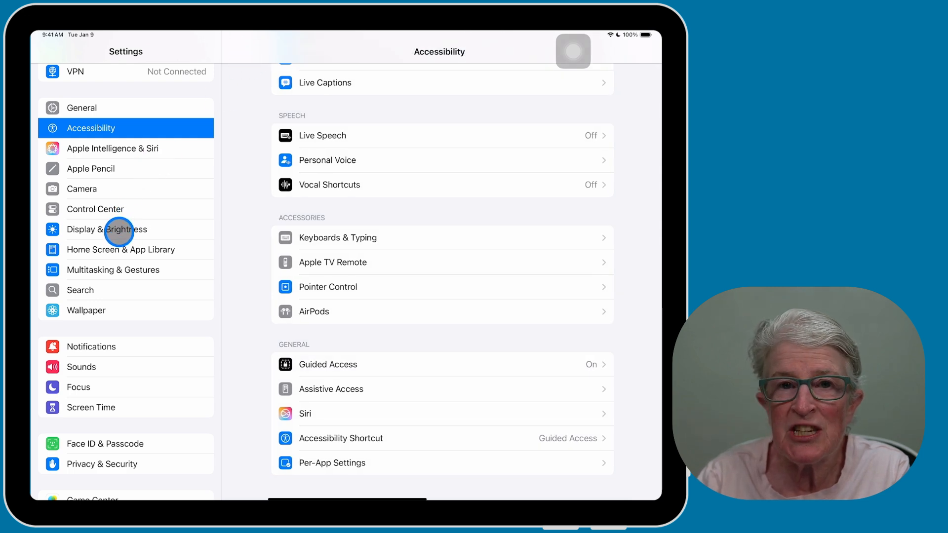
left_click(118, 229)
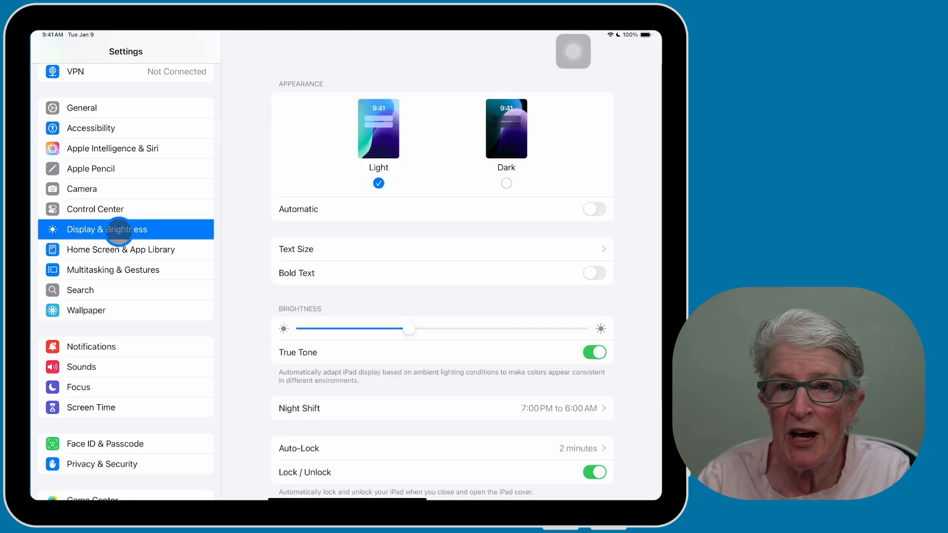
mouse_move(170, 253)
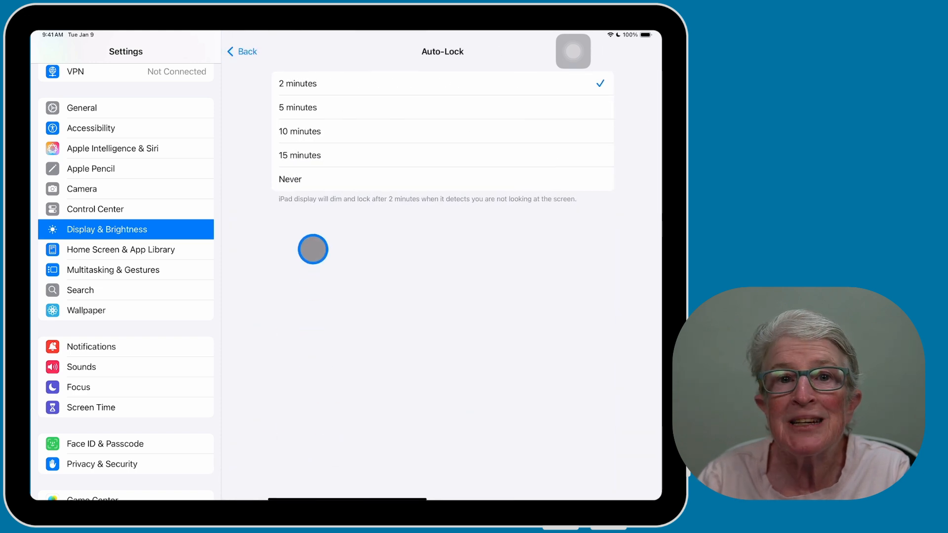
mouse_move(310, 183)
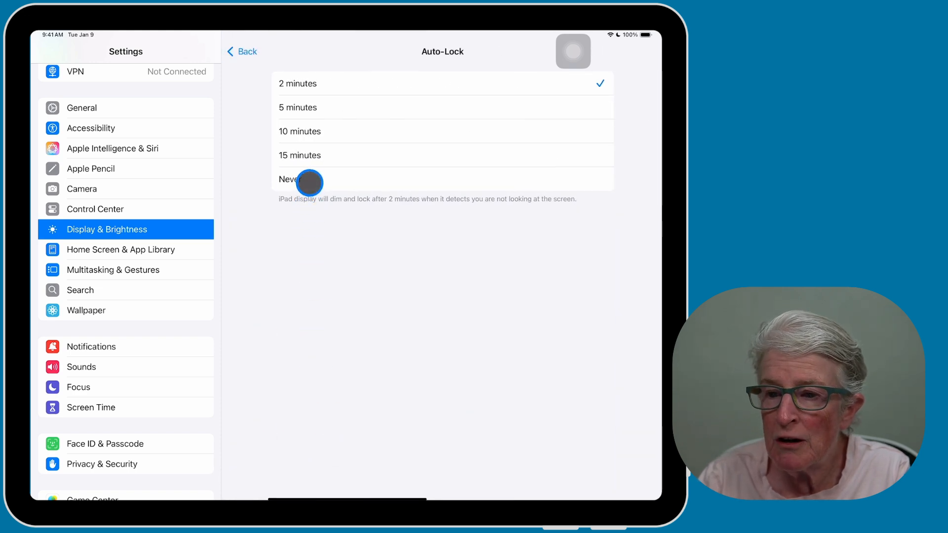
left_click(309, 183)
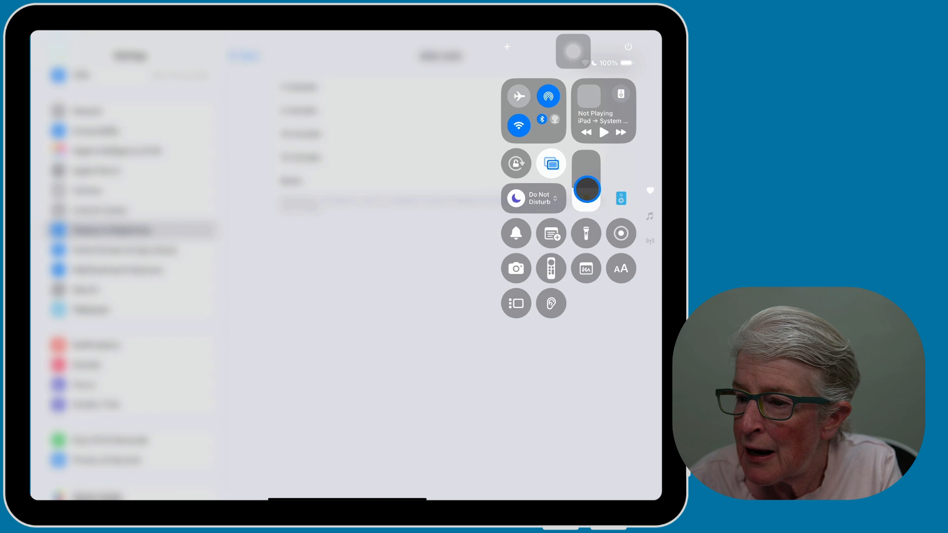
- Adjust brightness in Control Center, then go back to the Home Screen
left_click(587, 180)
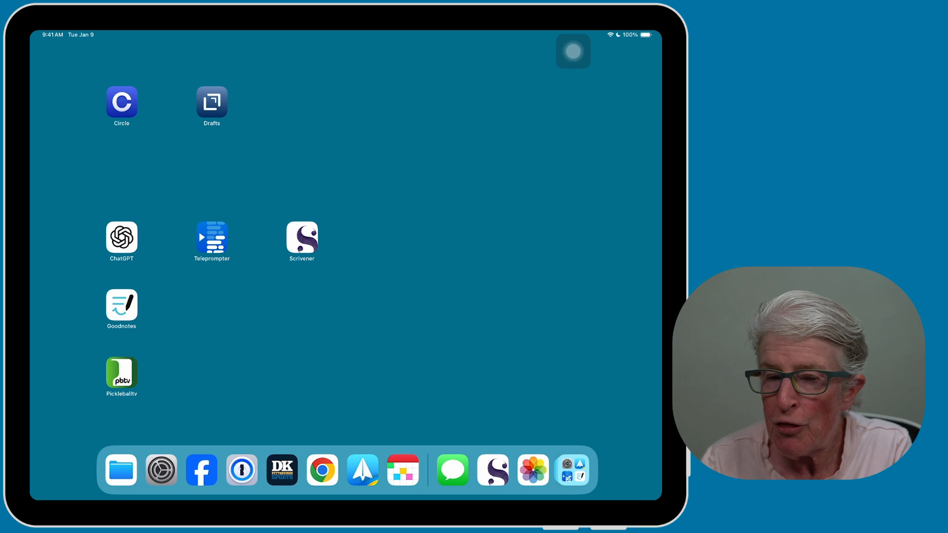
- Open the 86-item Nova Scotia album in Photos and use Select All
left_click(479, 414)
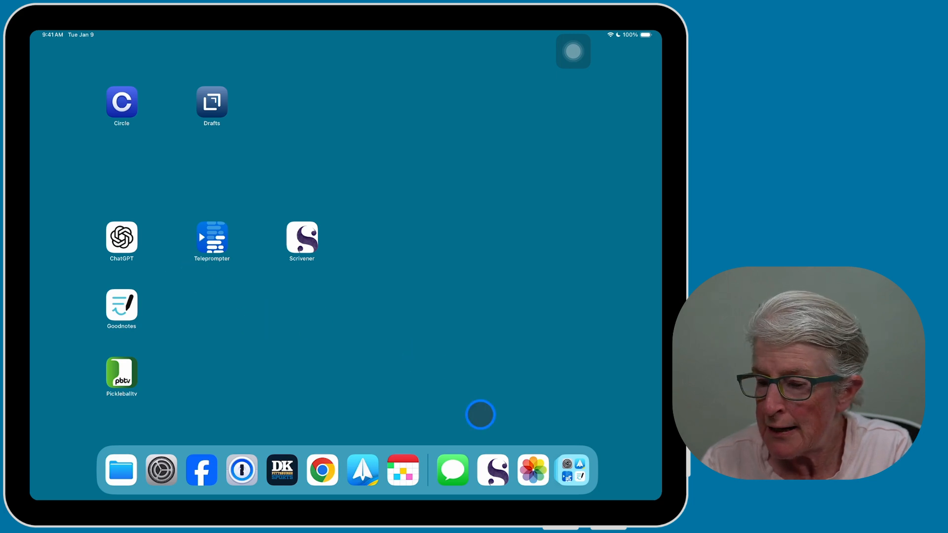
left_click(533, 469)
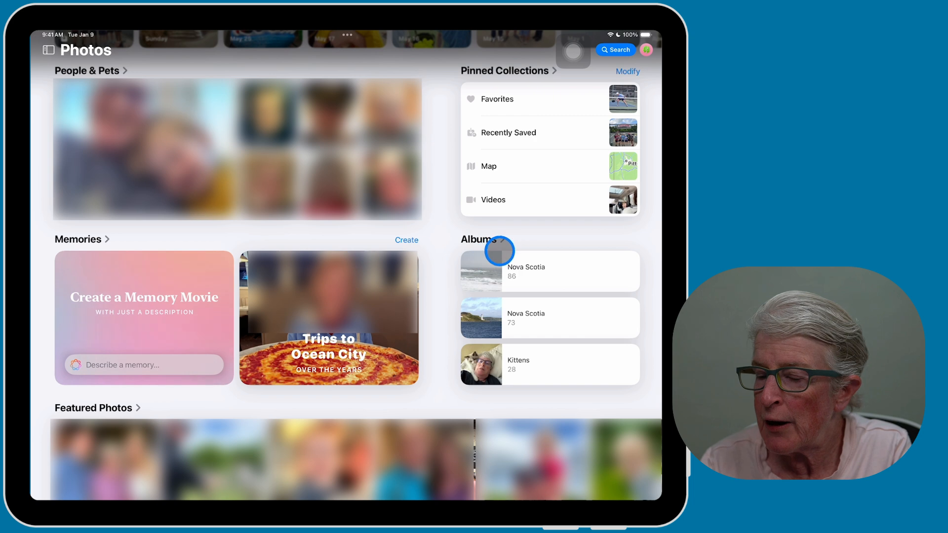
mouse_move(544, 272)
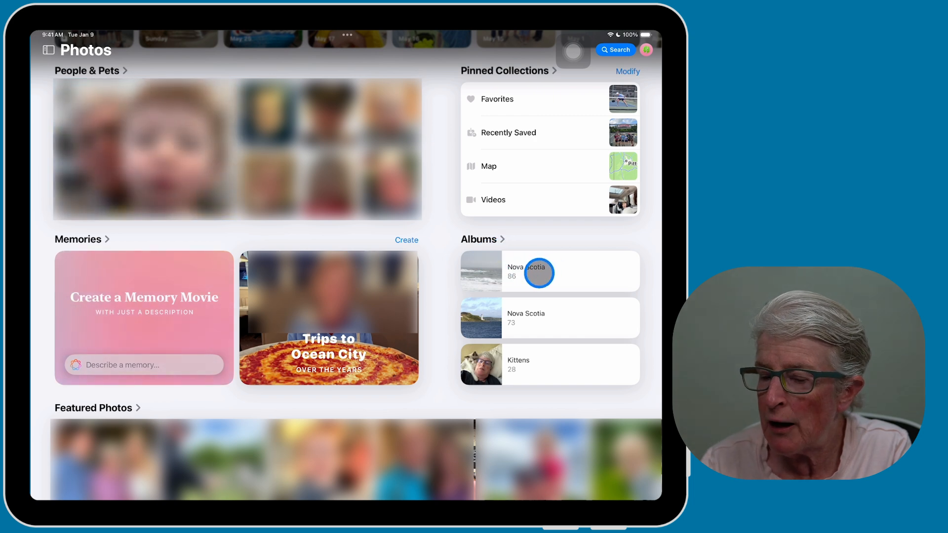
left_click(538, 273)
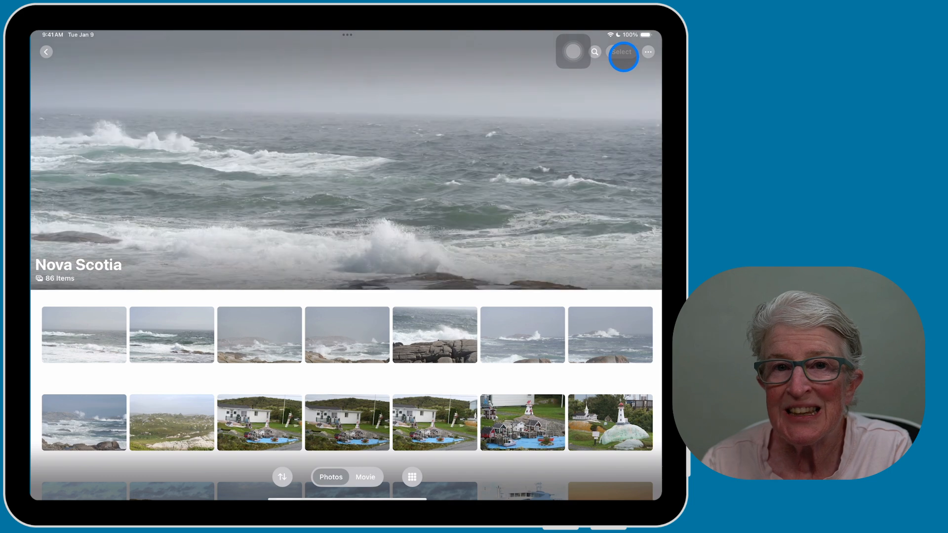
left_click(623, 52)
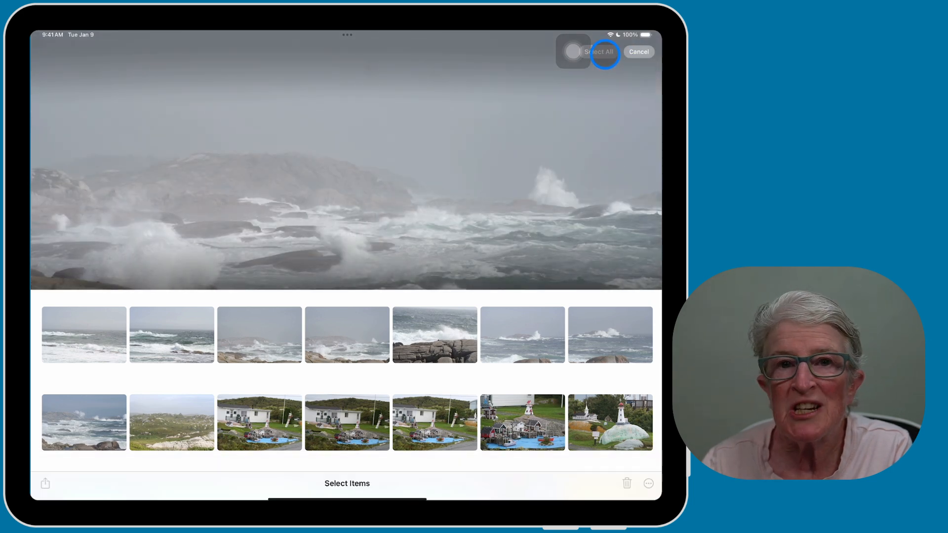
left_click(601, 52)
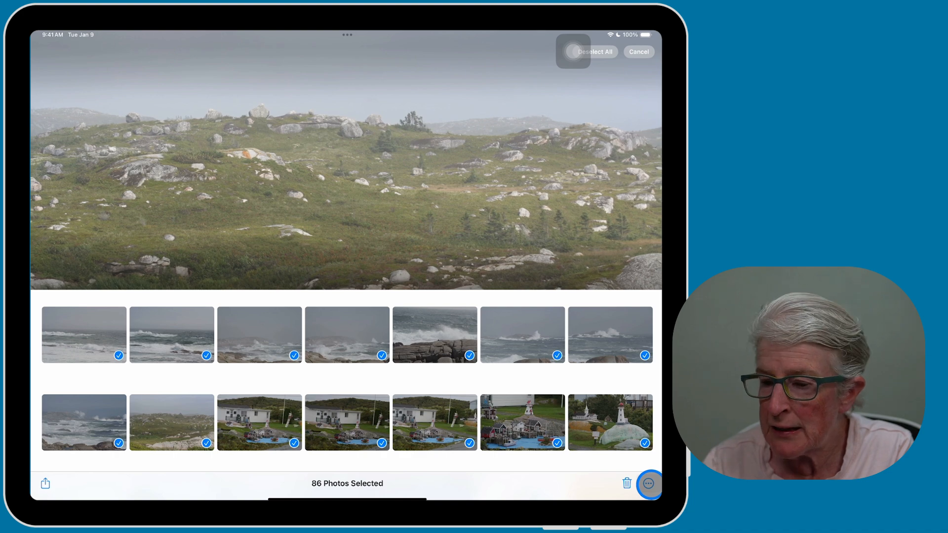
- Play the selected Nova Scotia photos as a slideshow from the ••• menu
left_click(648, 484)
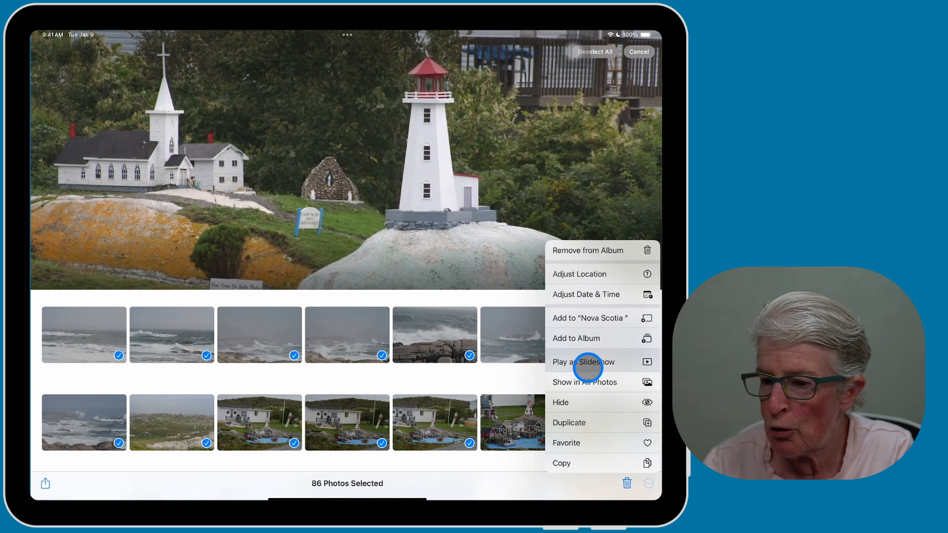
left_click(586, 367)
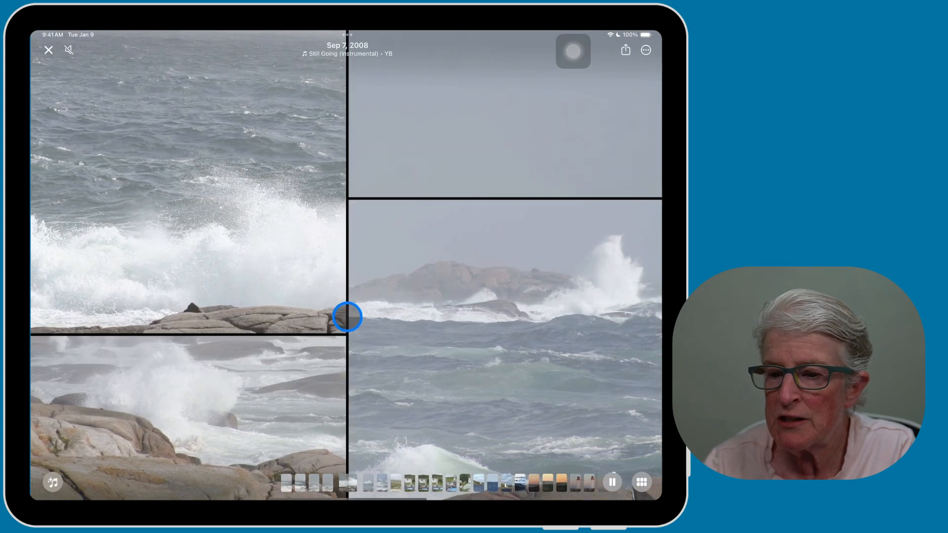
left_click(67, 51)
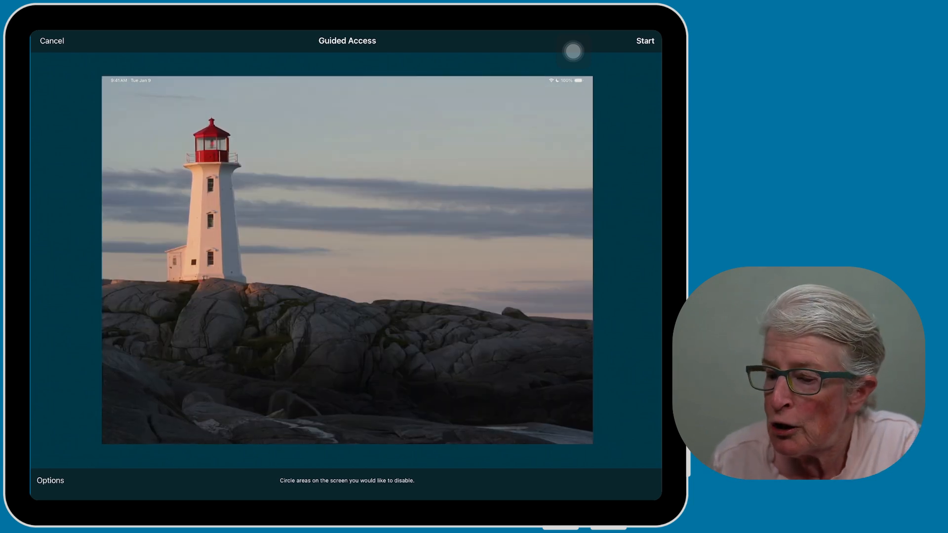
- Start Guided Access on the photo slideshow with a four-digit passcode, entered and confirmed
left_click(645, 40)
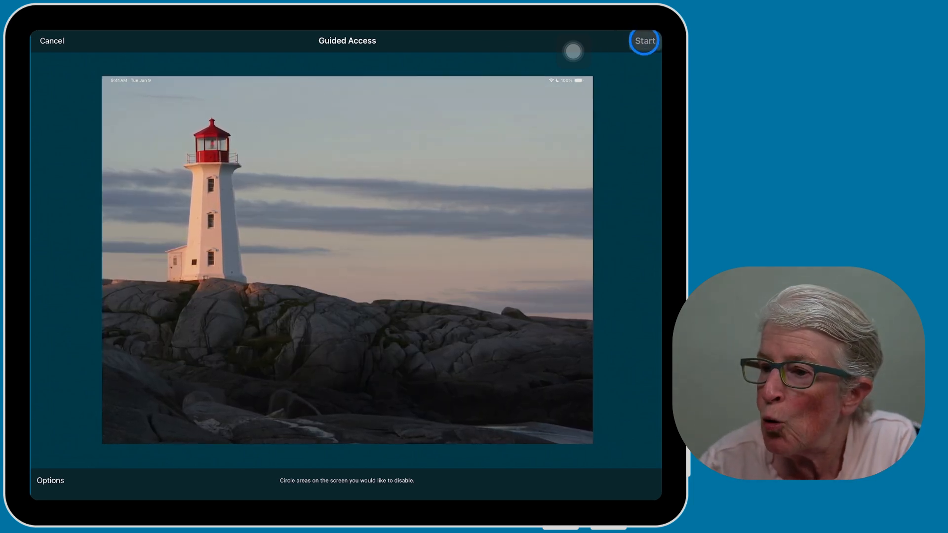
left_click(645, 41)
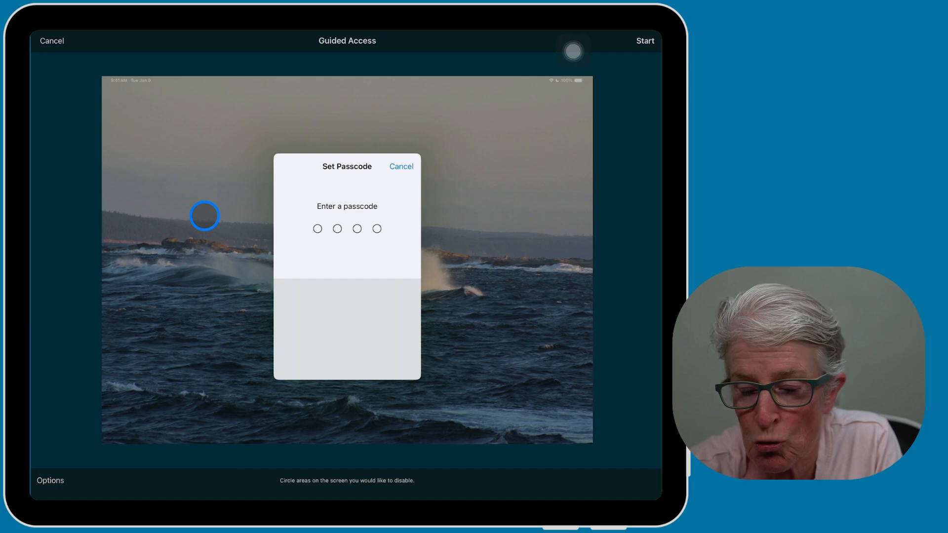
left_click(400, 166)
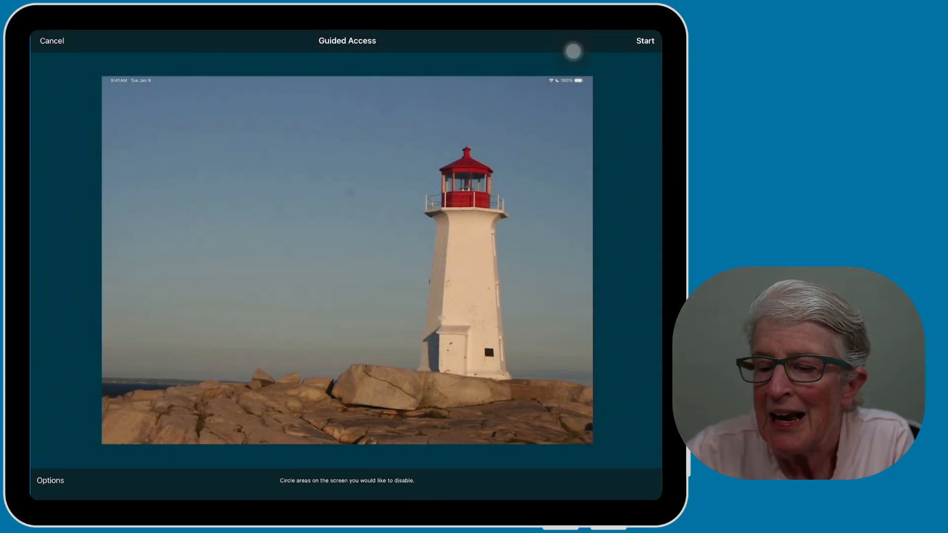
left_click(645, 40)
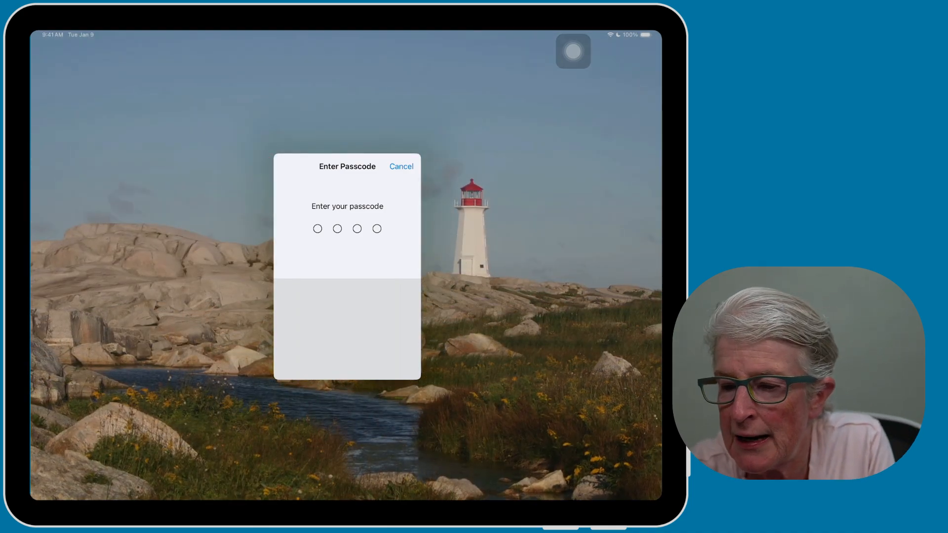
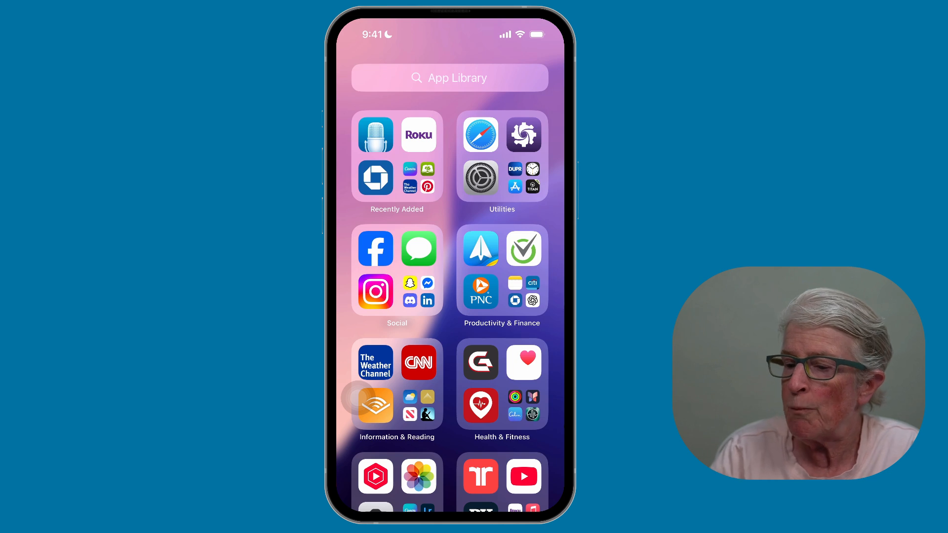
- Open Settings from Utilities and go to StandBy, with StandBy switched on
left_click(468, 191)
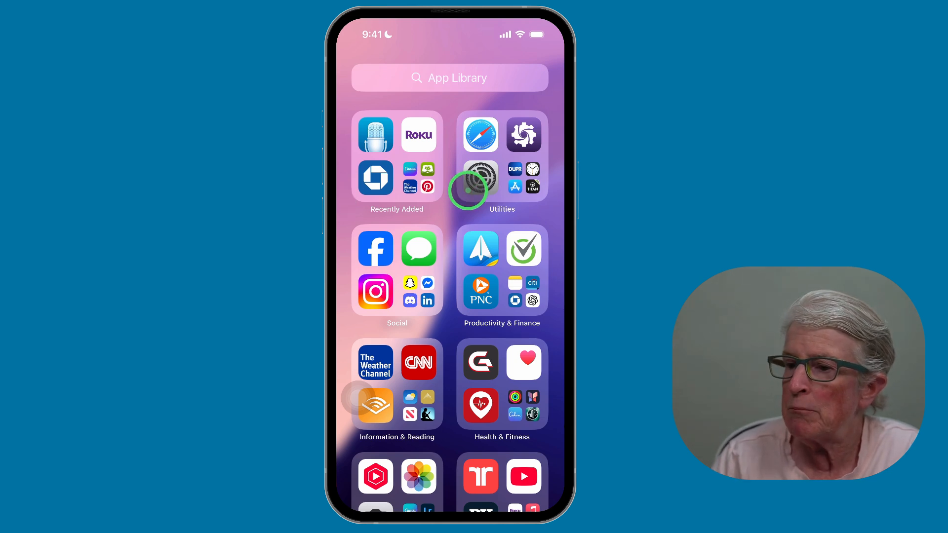
left_click(480, 178)
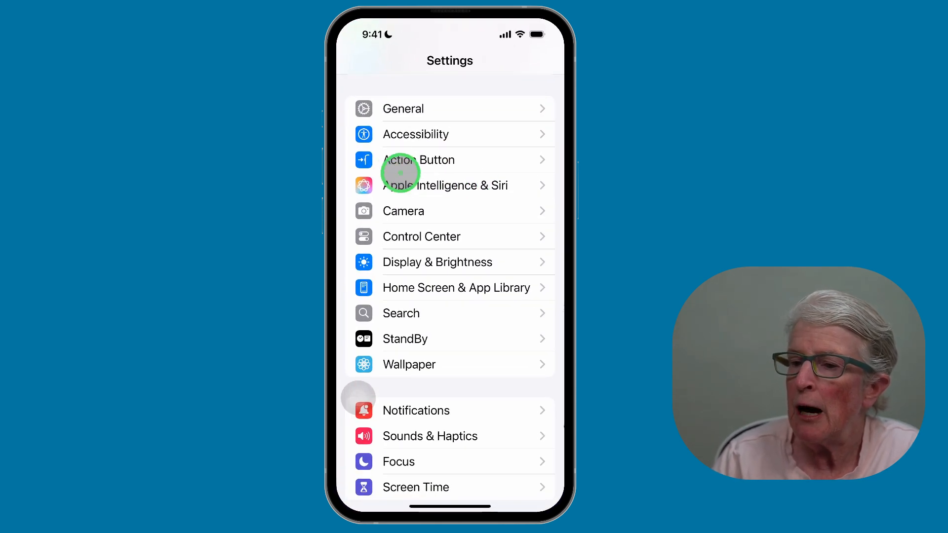
mouse_move(406, 339)
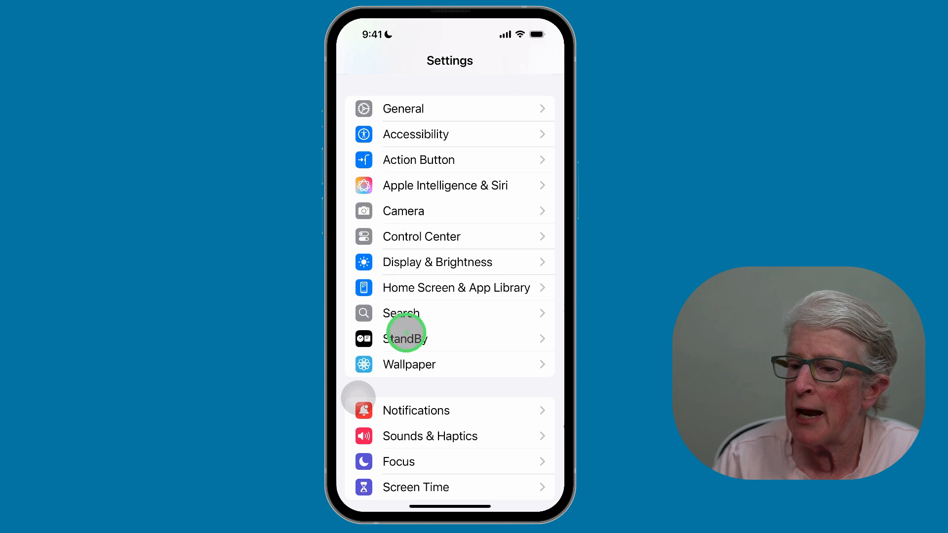
left_click(405, 339)
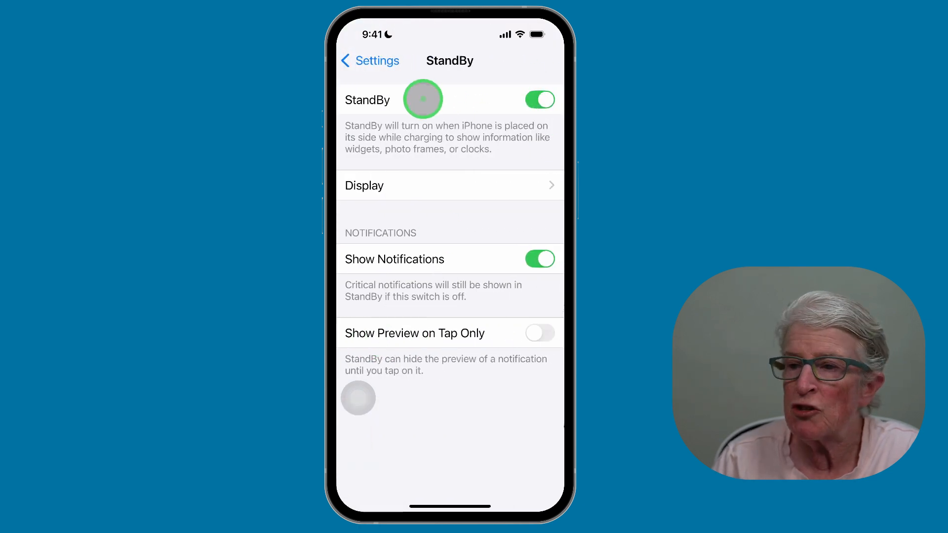
left_click(362, 61)
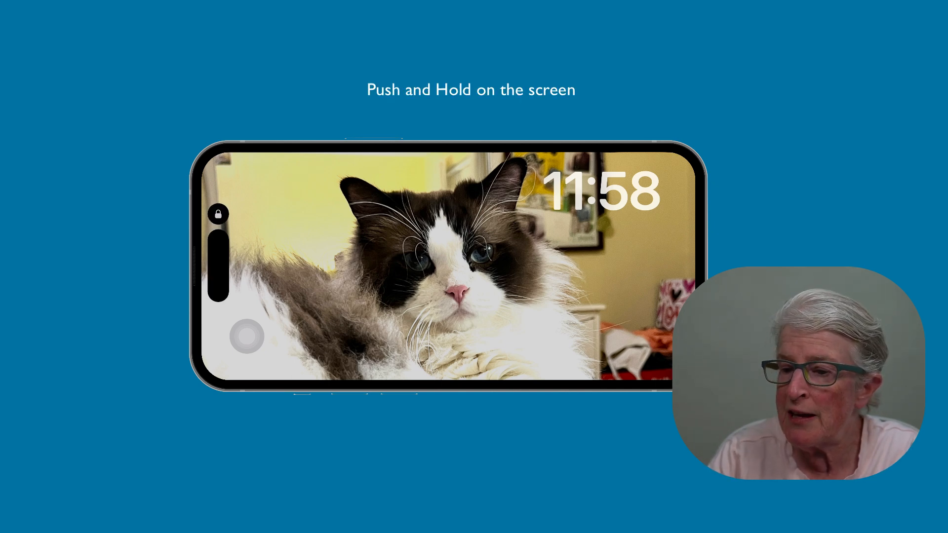
- Edit the StandBy photo display to show the Favorites album
left_click(447, 270)
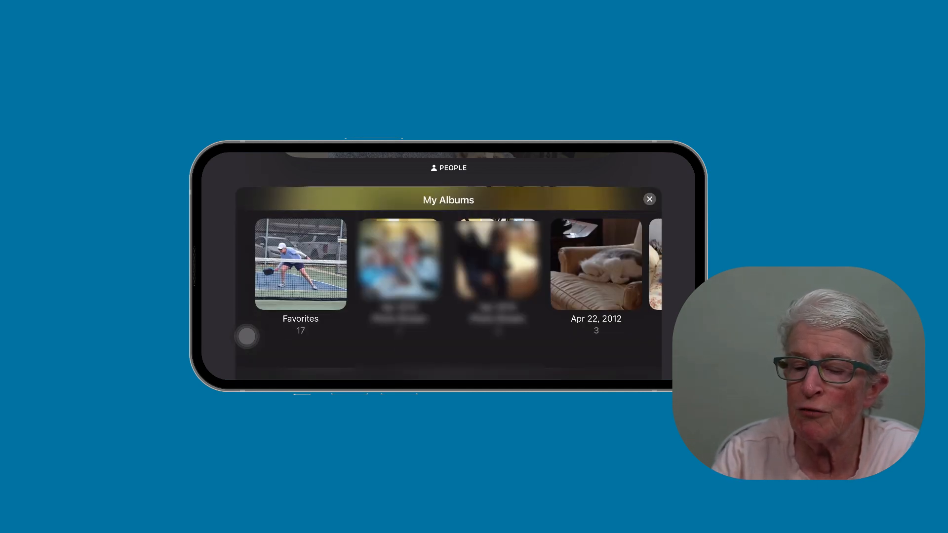
left_click(300, 269)
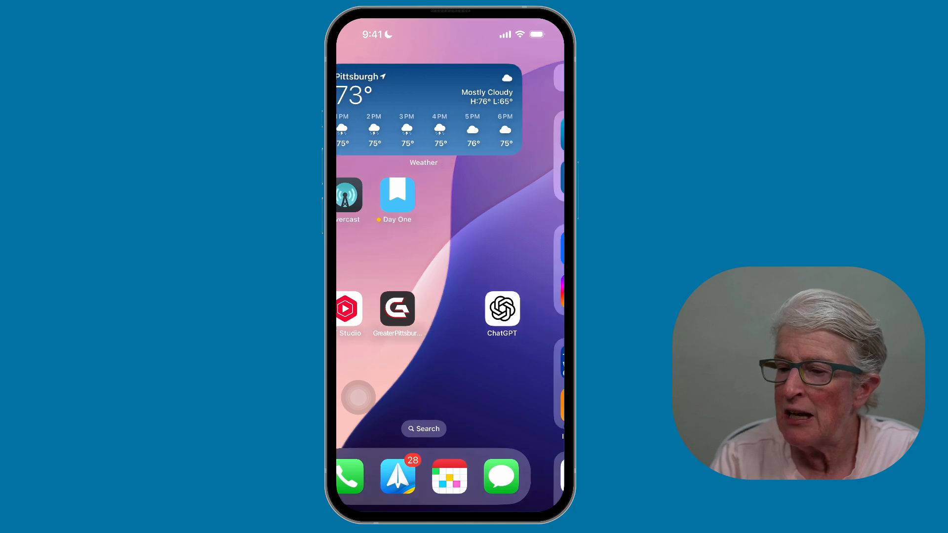
- Scroll to the main Settings list showing Home Screen & App Library and StandBy
scroll("left", 3)
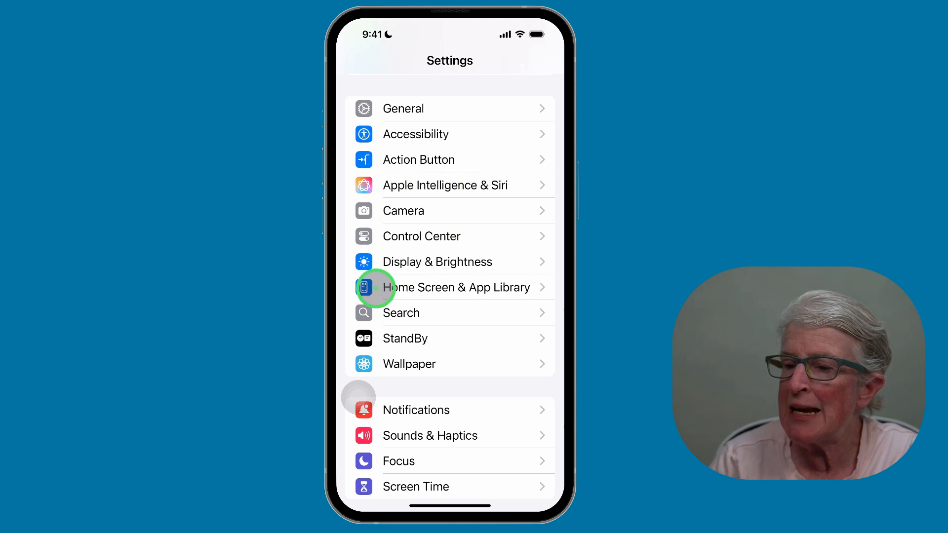
mouse_move(399, 262)
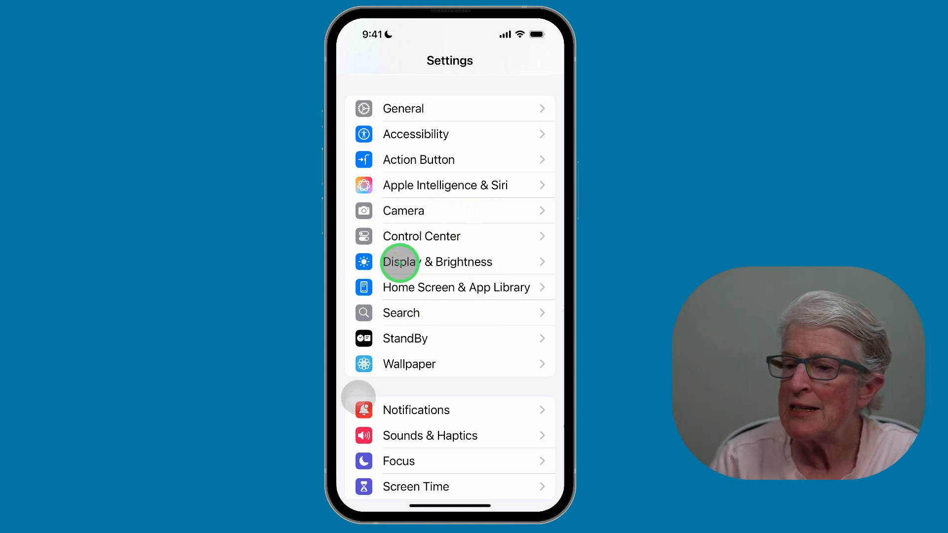
- Open Display & Brightness, scroll to True Tone, and open Night Shift settings
left_click(400, 262)
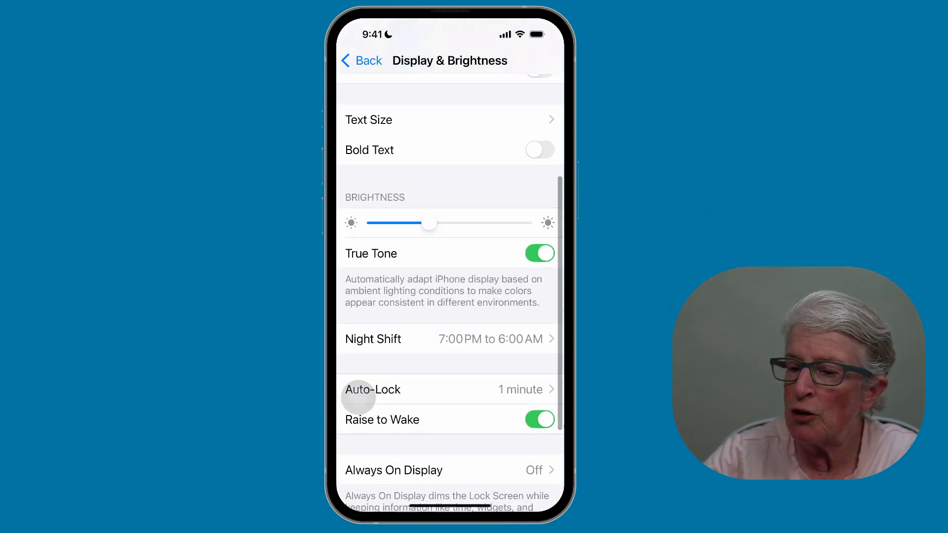
scroll("down", 3)
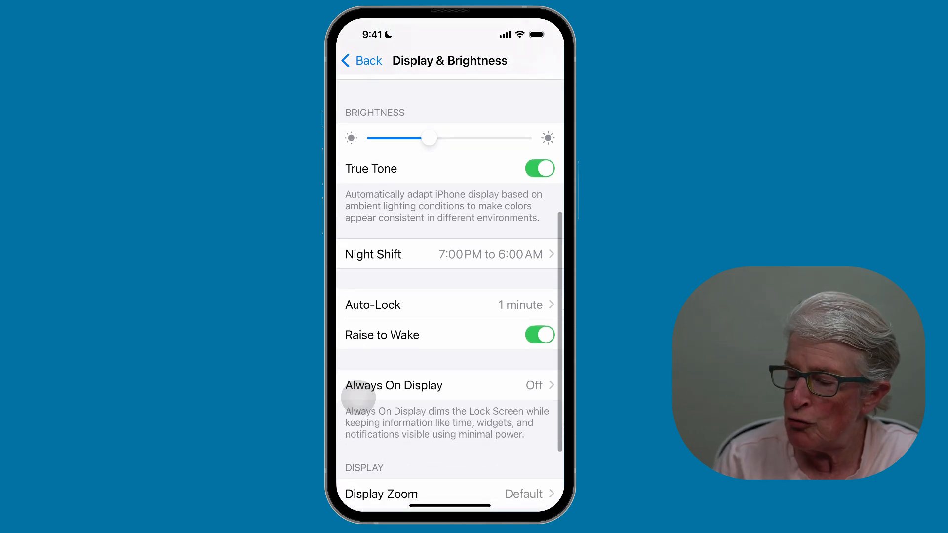
left_click(554, 262)
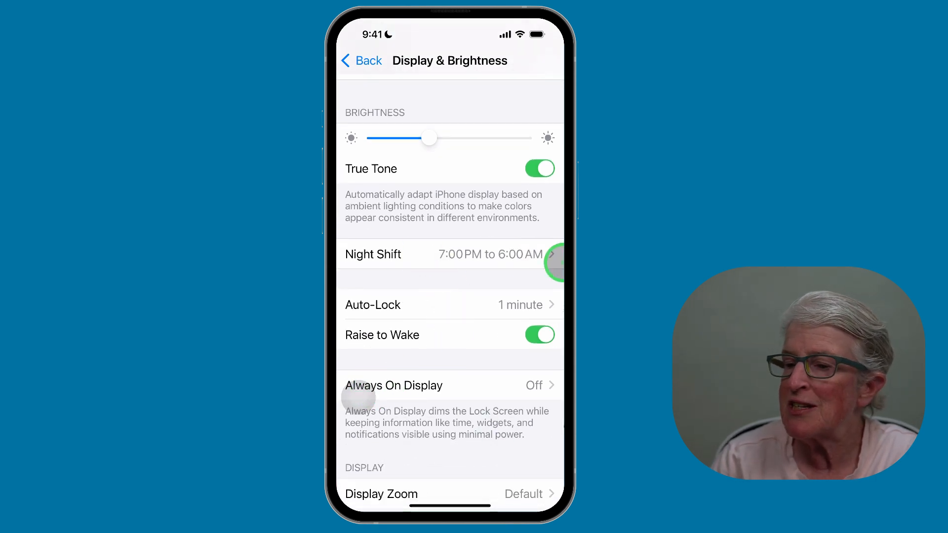